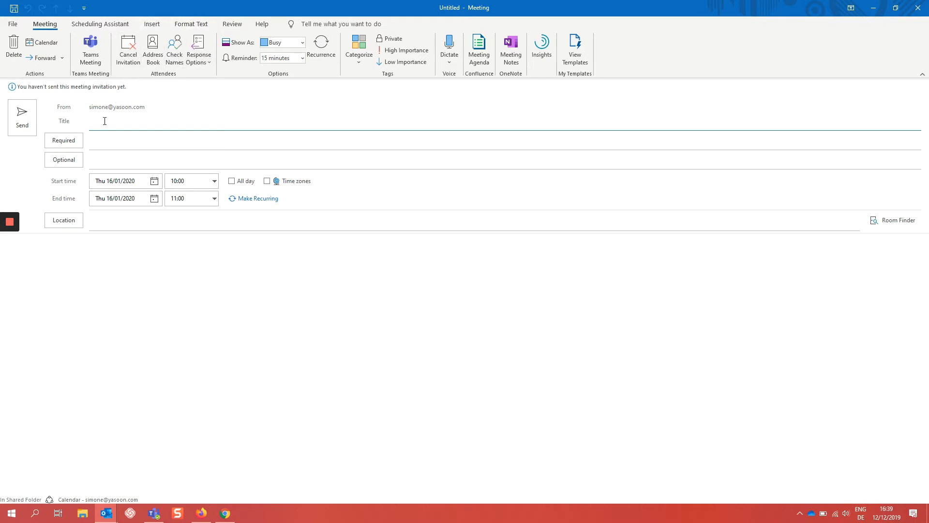
pyautogui.write('Team Mee')
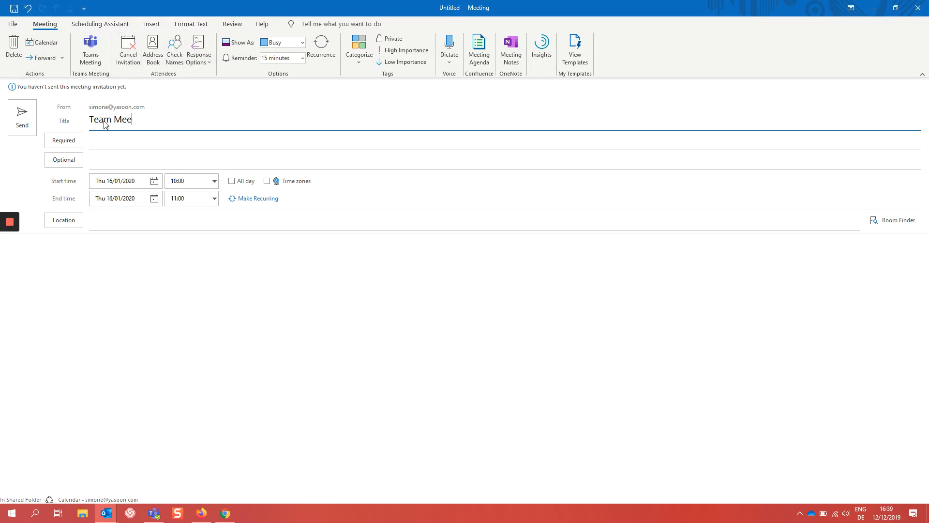
pyautogui.write('ting')
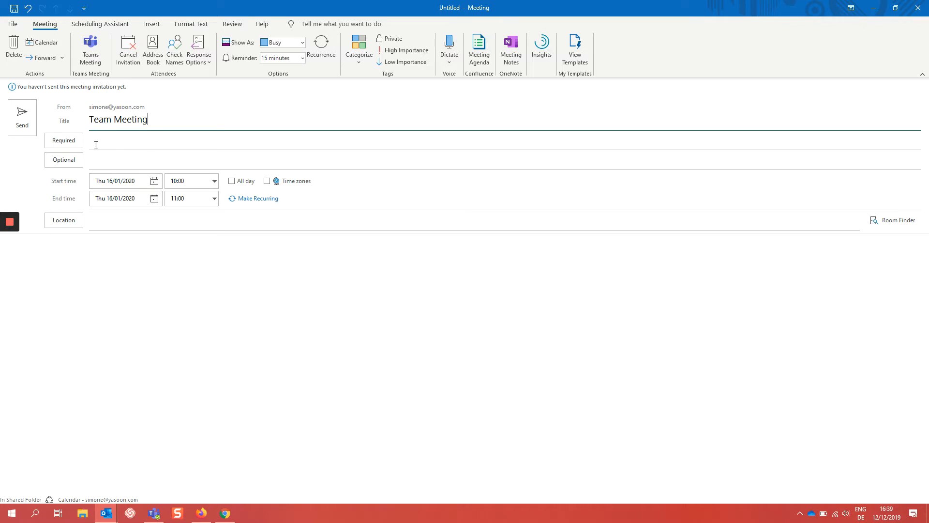
pyautogui.write('ben')
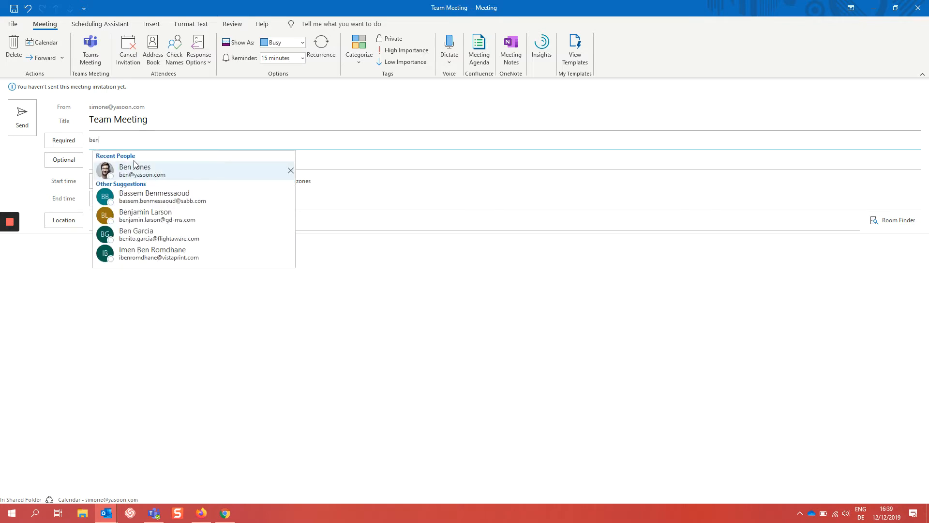
pyautogui.click(135, 170)
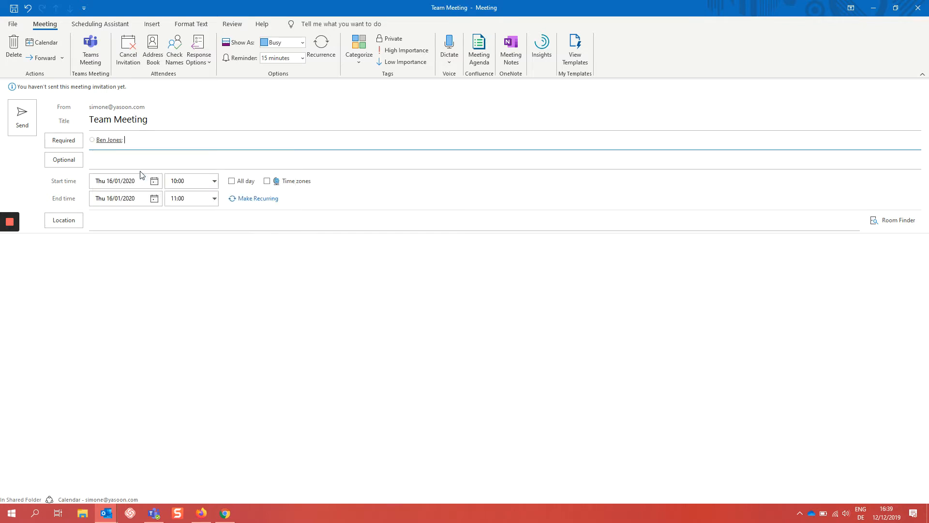
pyautogui.write('amy')
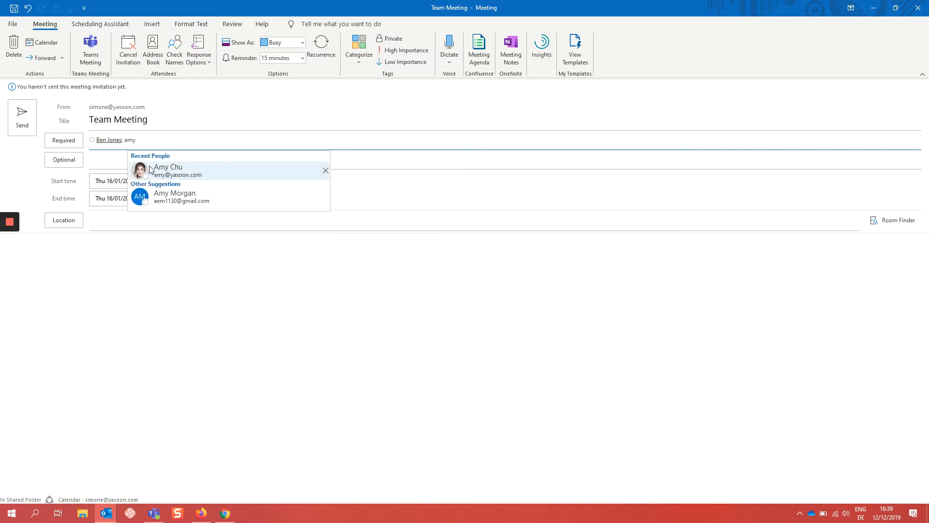
pyautogui.write('max')
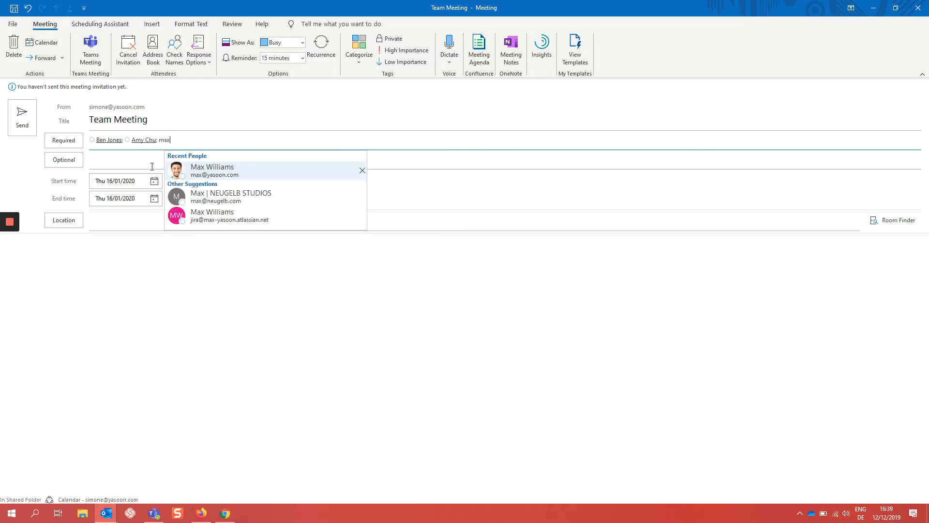
pyautogui.click(212, 170)
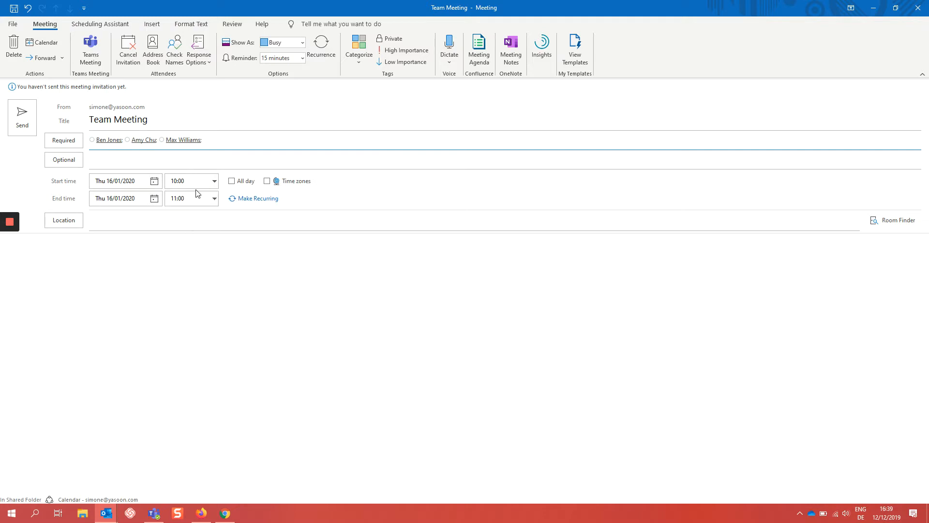
pyautogui.moveTo(188, 195)
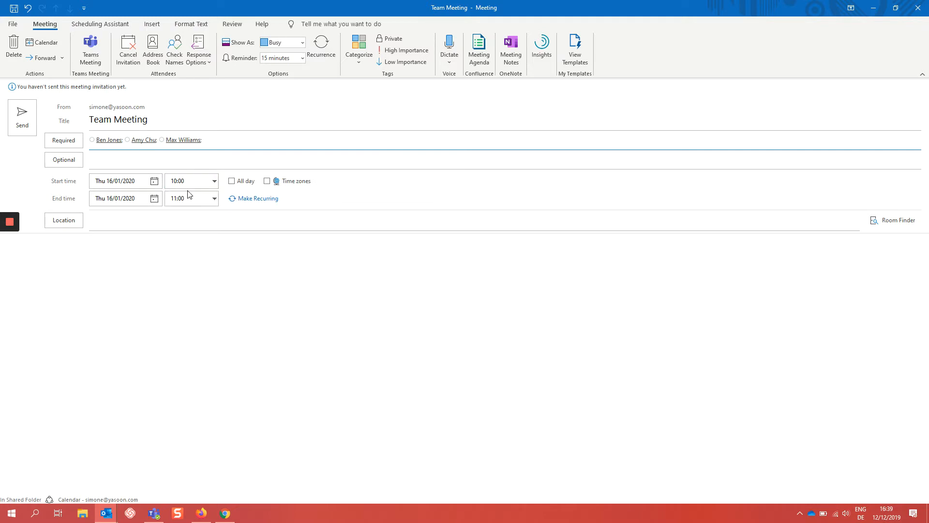
pyautogui.click(204, 139)
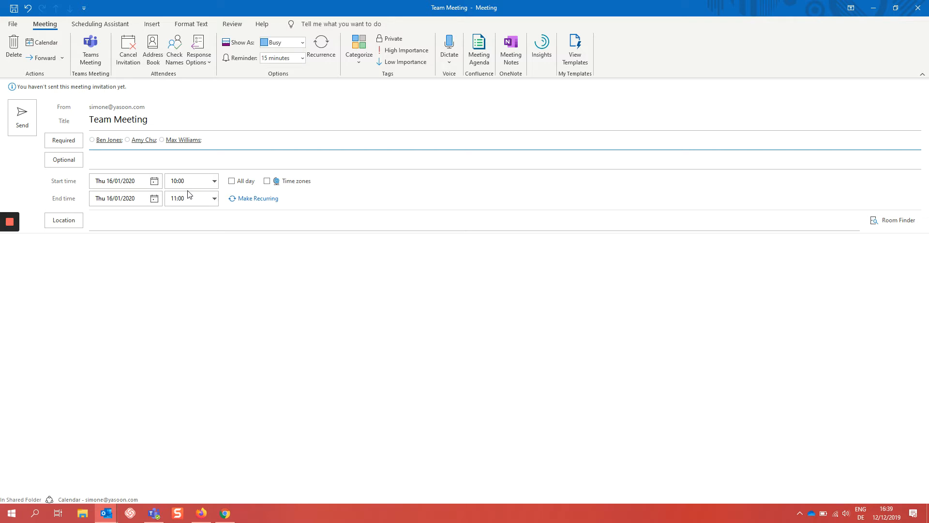
pyautogui.moveTo(479, 48)
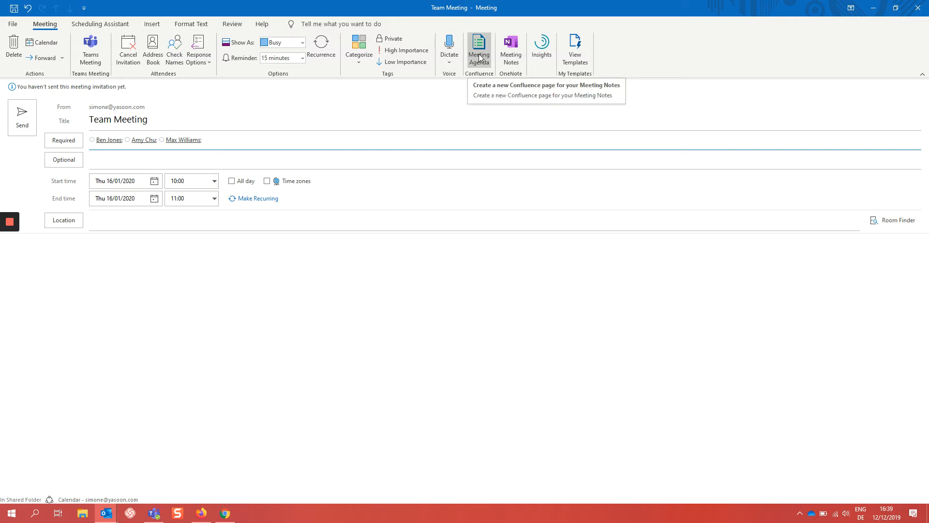
# Step: Open the Confluence Meeting Agenda pane proposing the page '16/01/2020: Team Meeting'
pyautogui.click(478, 49)
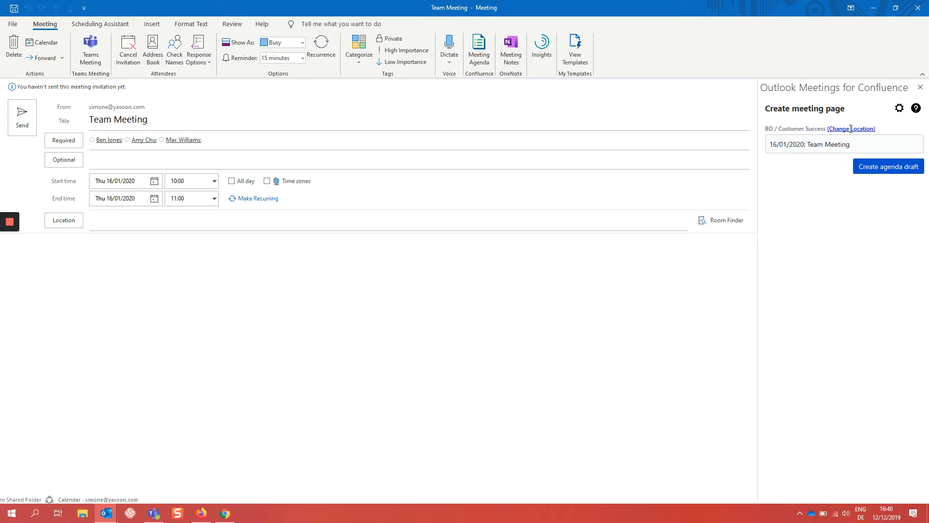
pyautogui.moveTo(848, 126)
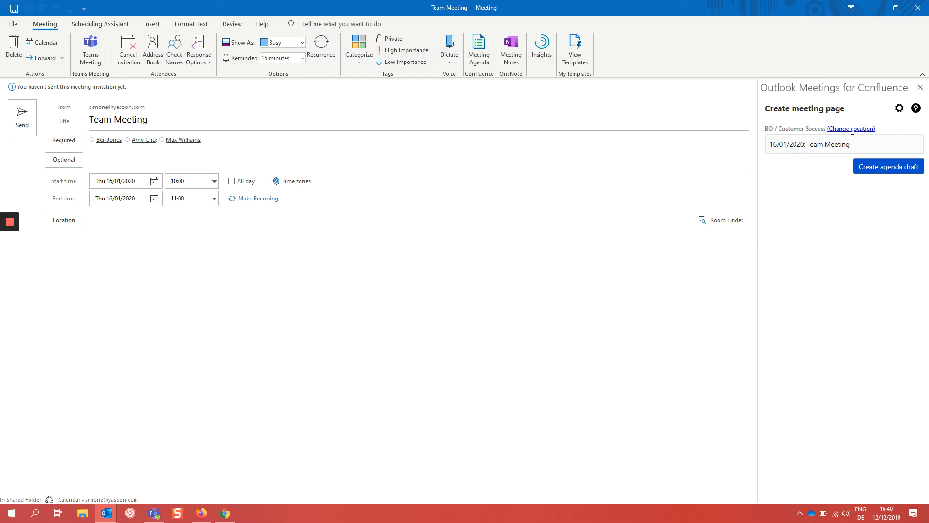
pyautogui.click(852, 129)
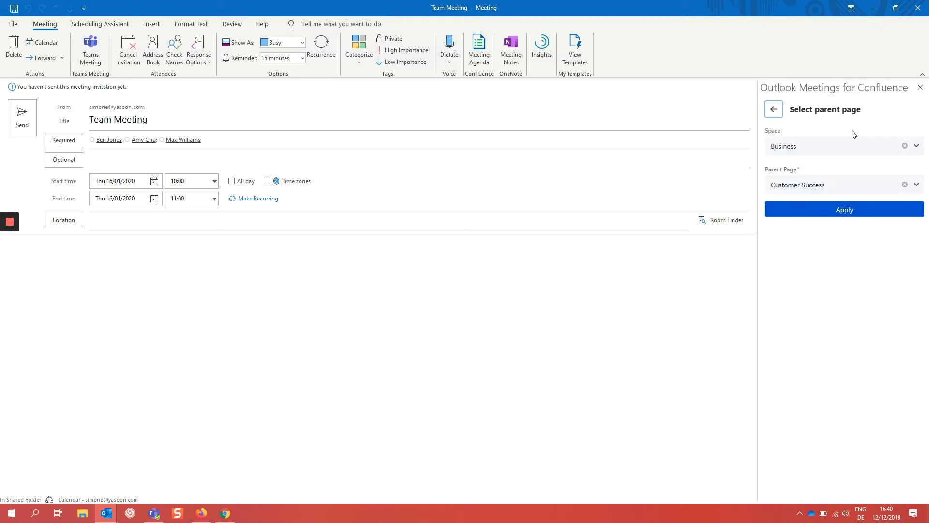
pyautogui.moveTo(879, 134)
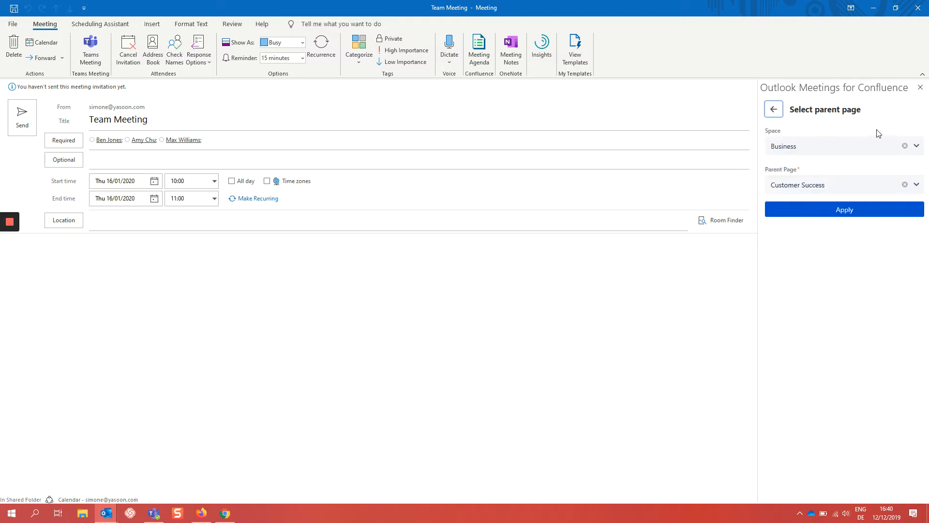
pyautogui.click(836, 145)
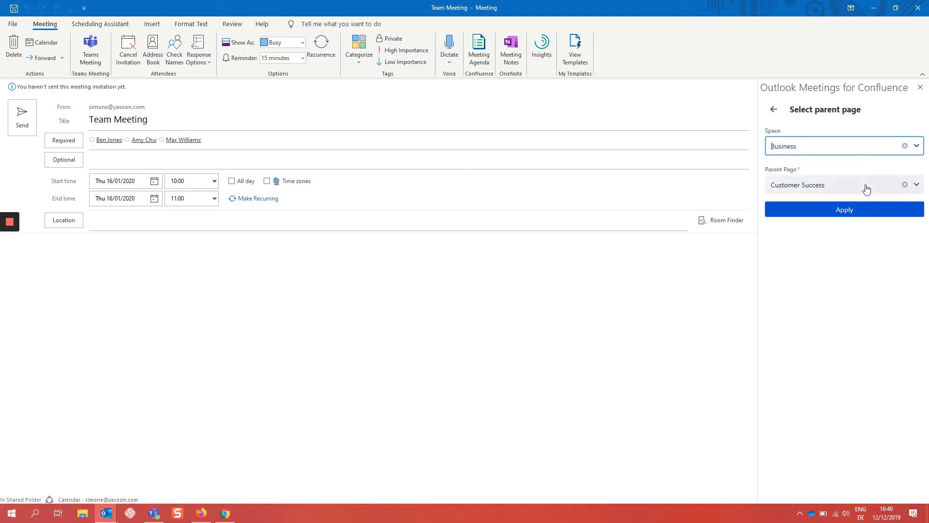
pyautogui.click(844, 209)
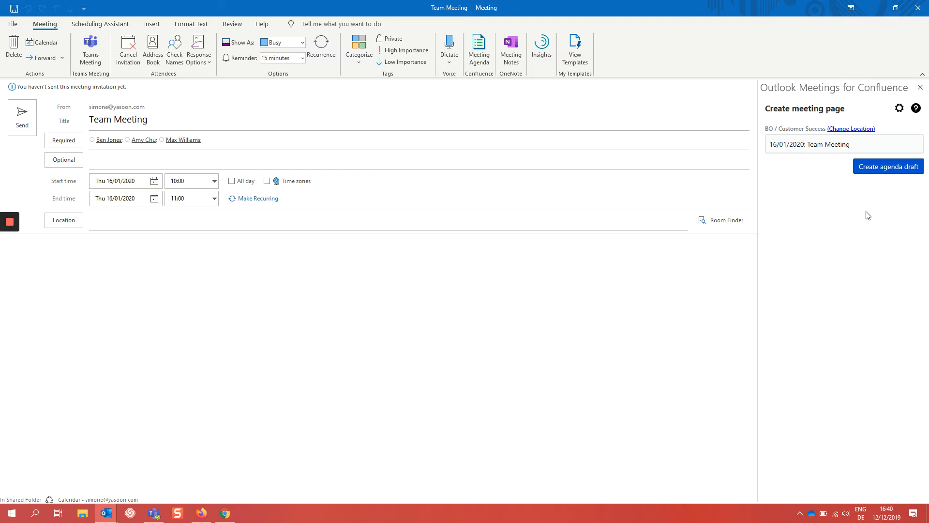
# Step: Append '.....' to the end of the Confluence page title after Team Meeting
pyautogui.click(842, 144)
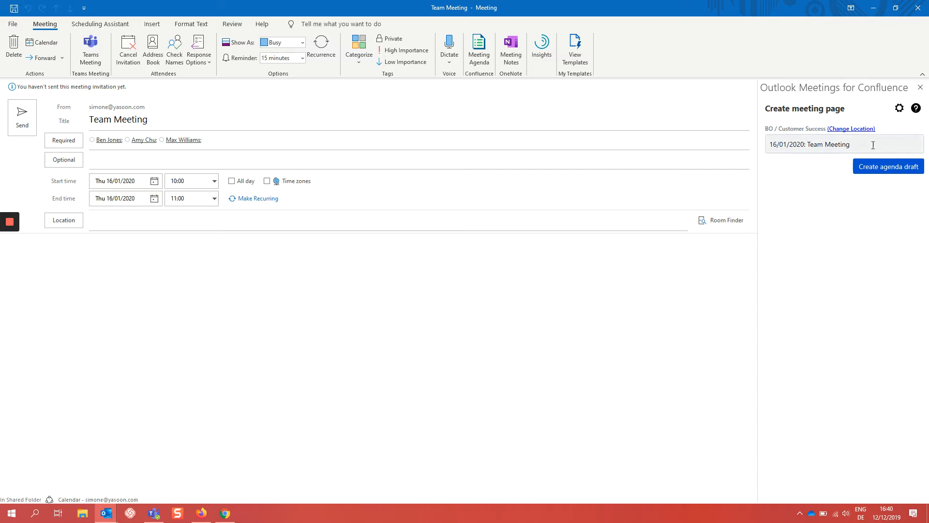
pyautogui.click(843, 144)
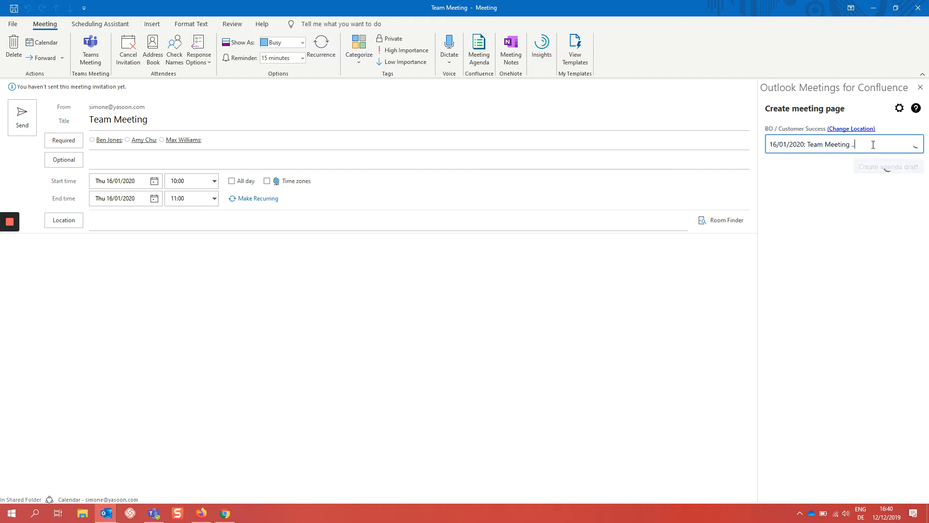
pyautogui.write('......')
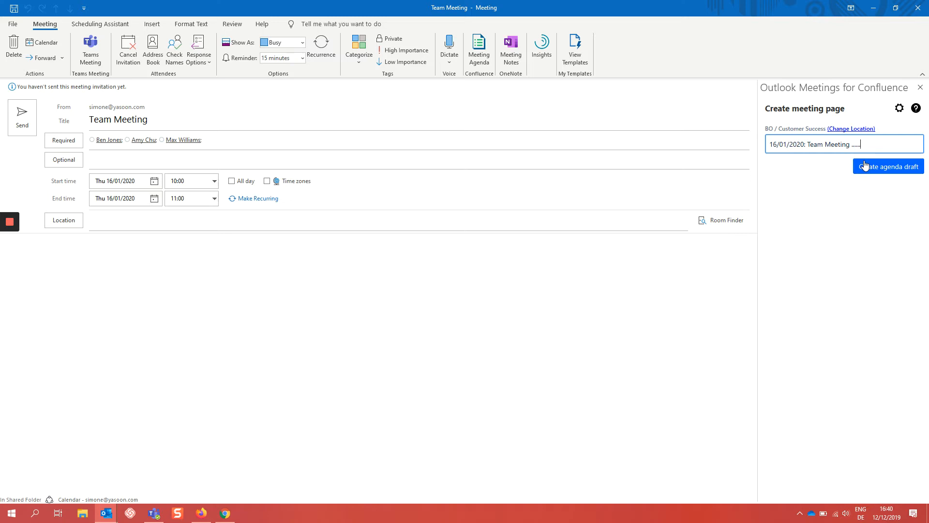
# Step: Create the Confluence agenda draft, adding a 'View Meeting Agenda in Confluence' link to the invitation
pyautogui.click(887, 166)
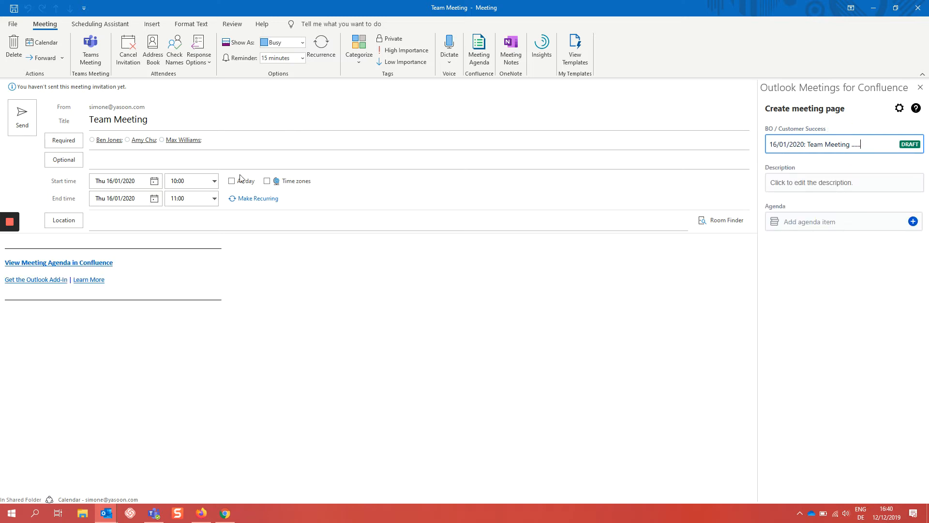
pyautogui.moveTo(193, 275)
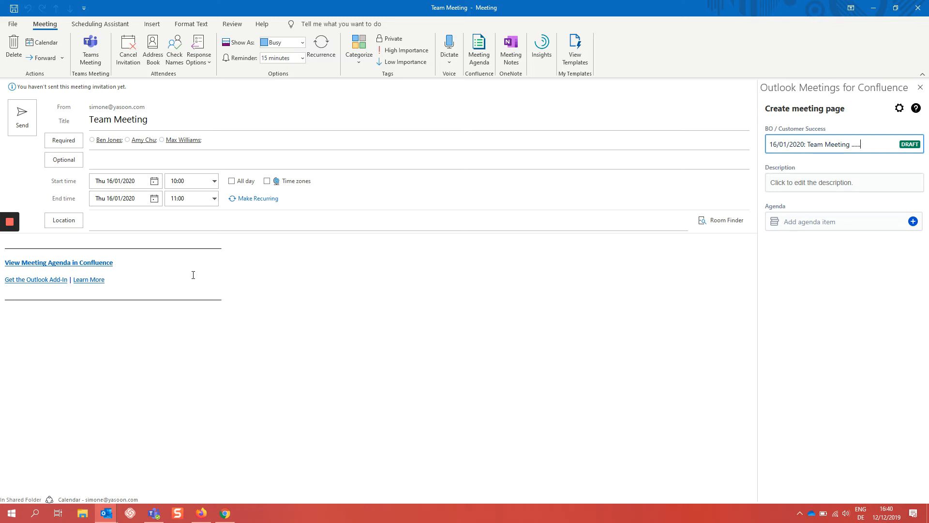
pyautogui.moveTo(823, 170)
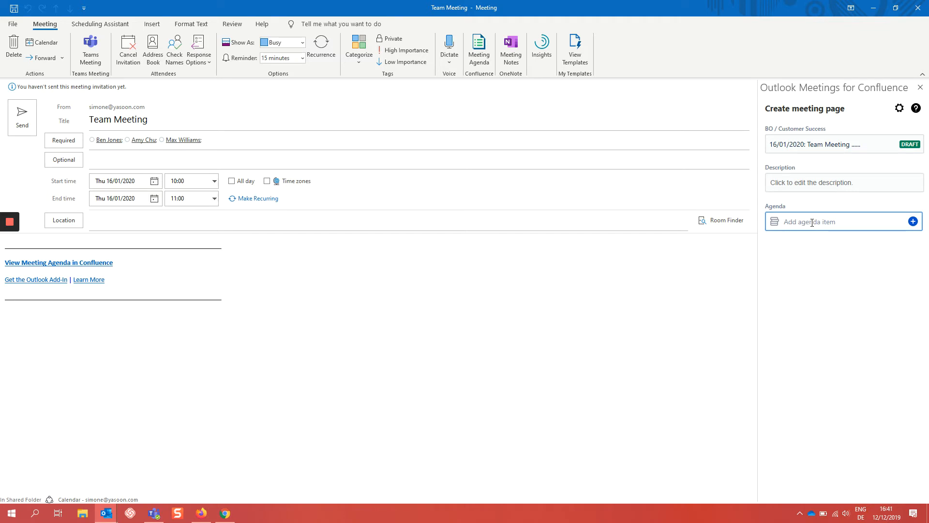
pyautogui.write('Intro')
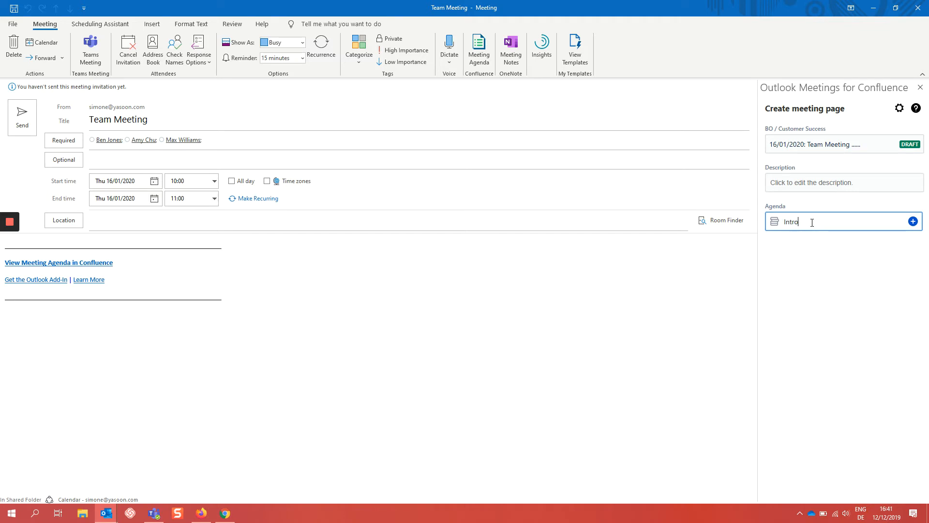
pyautogui.moveTo(851, 223)
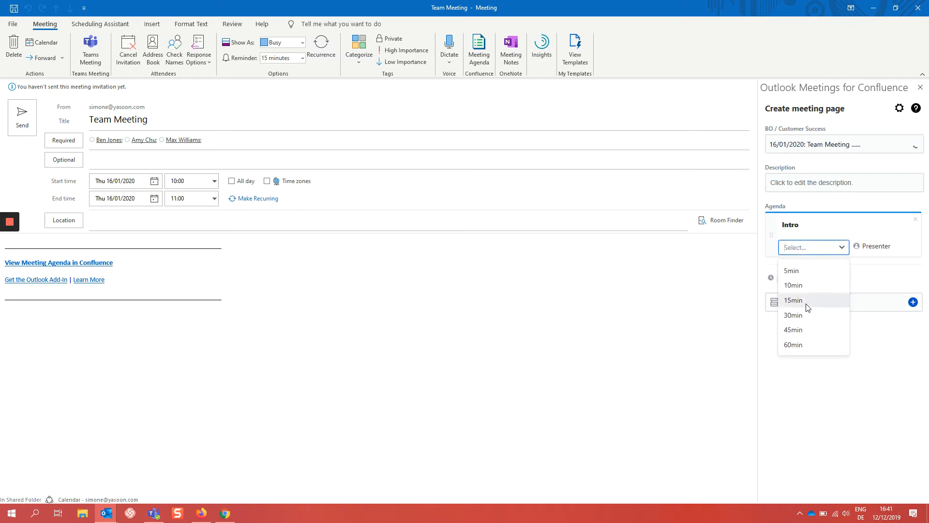
pyautogui.click(793, 300)
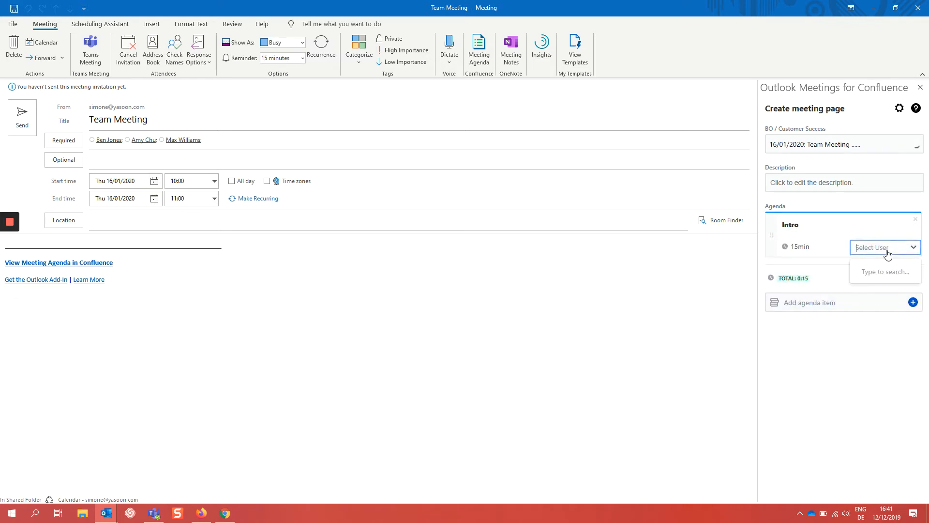
pyautogui.write('tim')
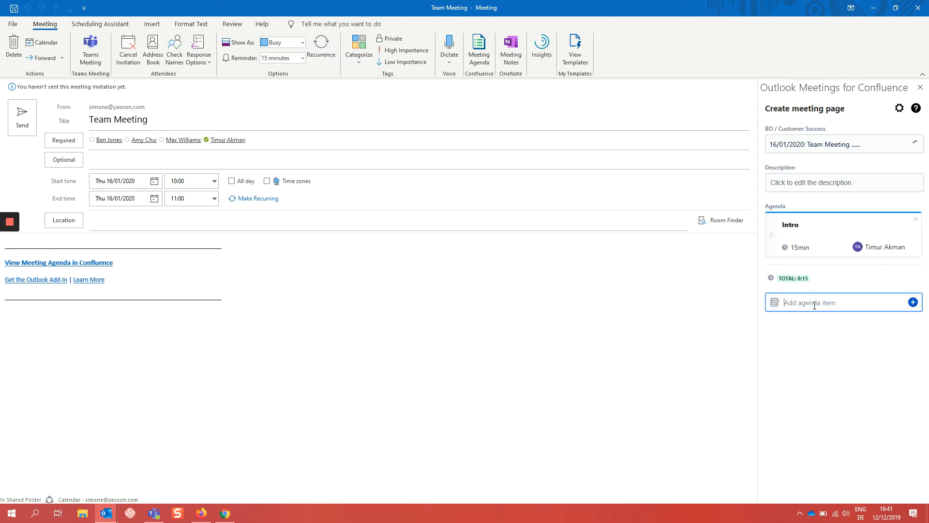
pyautogui.write('Status')
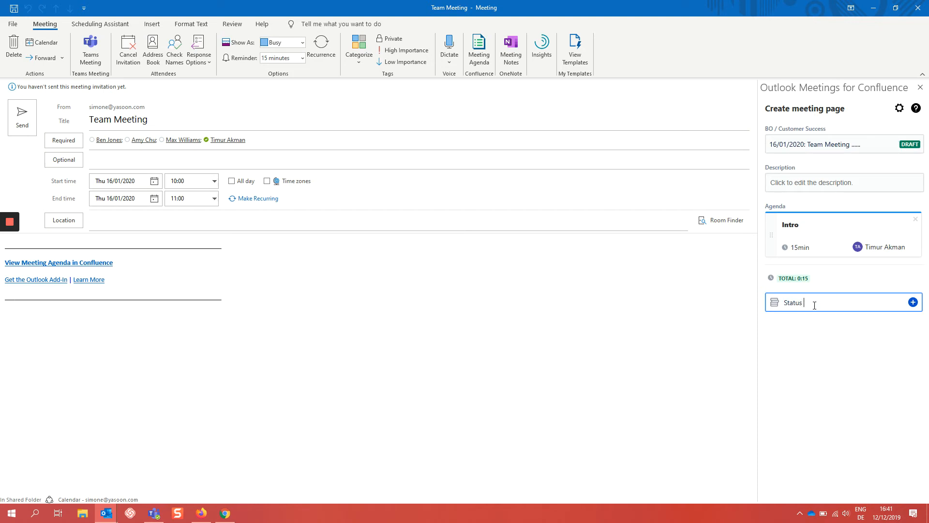
pyautogui.write('Report')
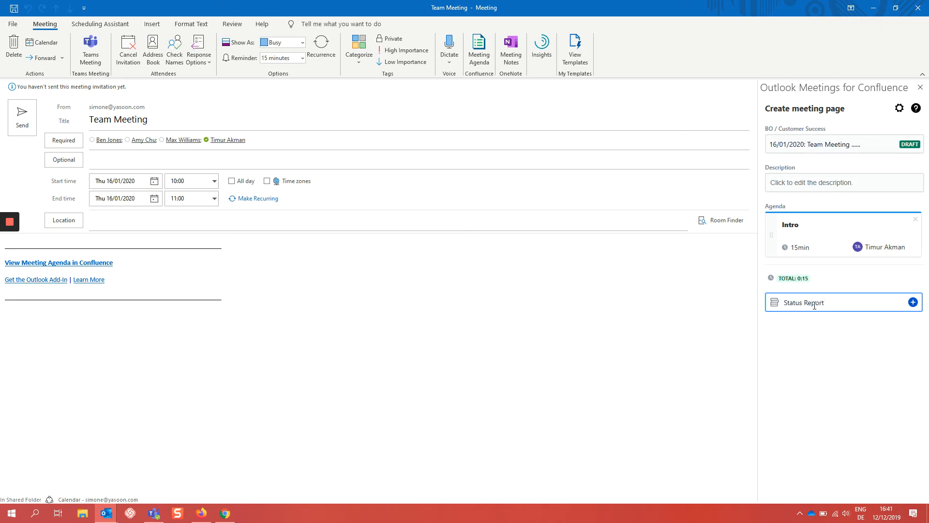
pyautogui.click(813, 300)
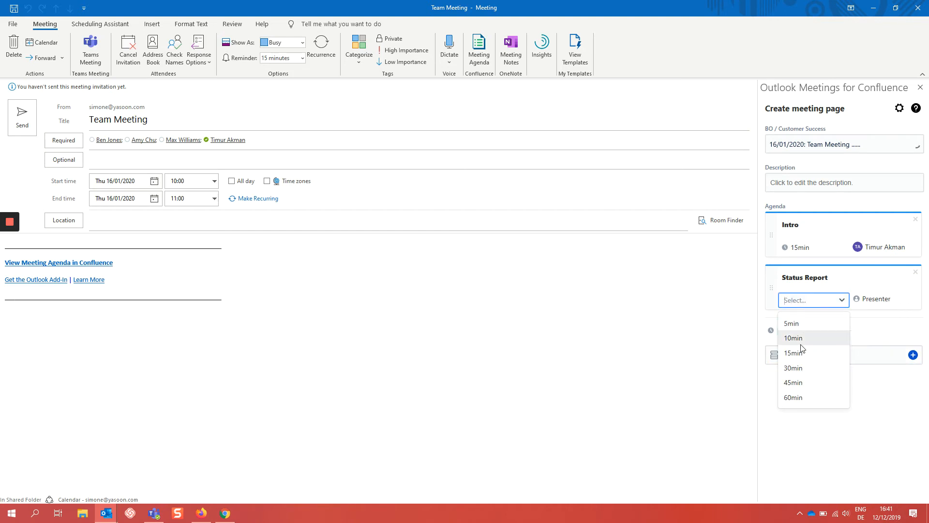
pyautogui.click(793, 368)
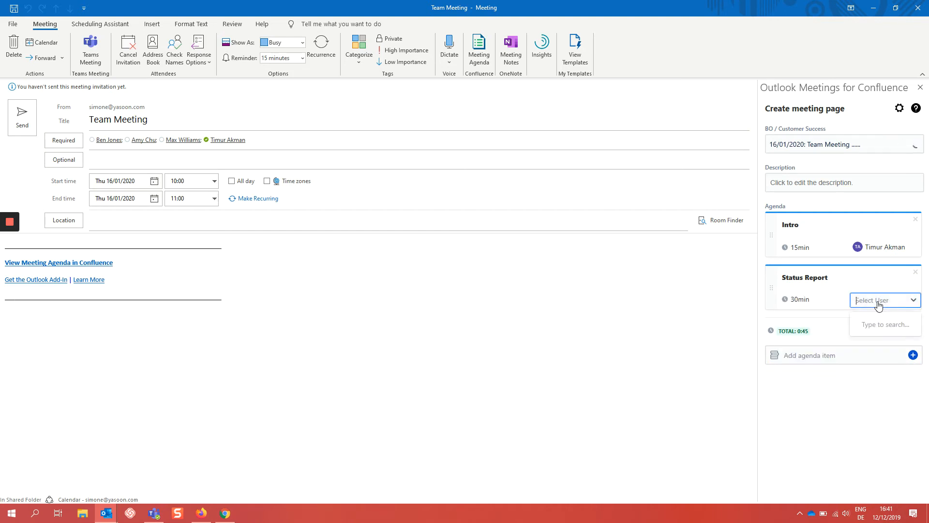
pyautogui.write('dani')
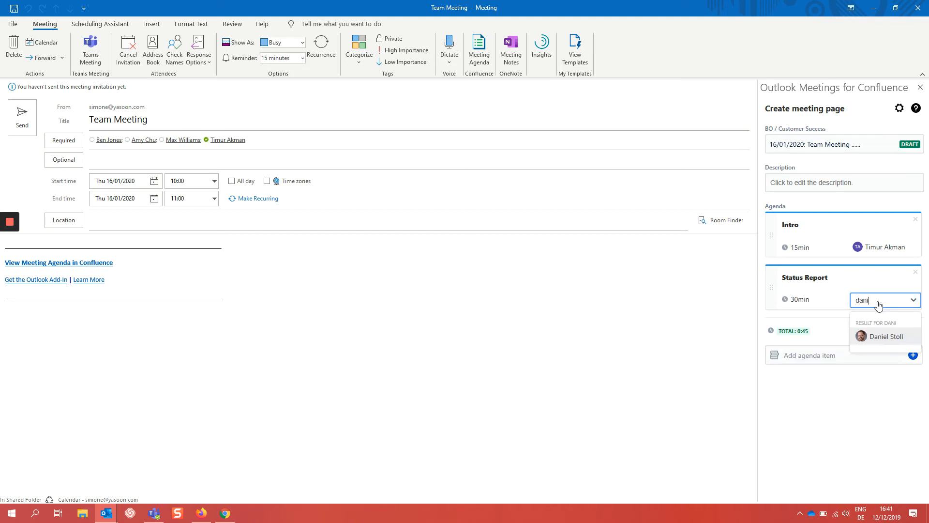
pyautogui.click(885, 336)
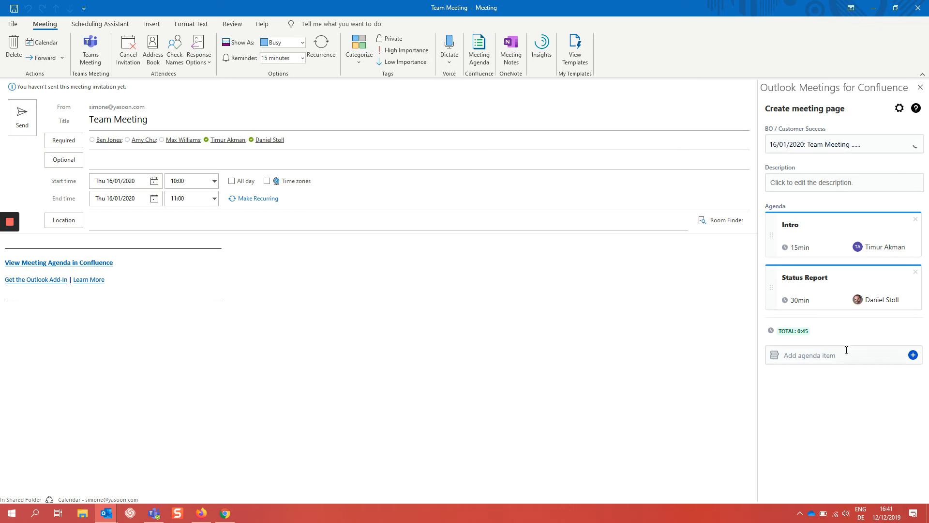
pyautogui.write('Q &')
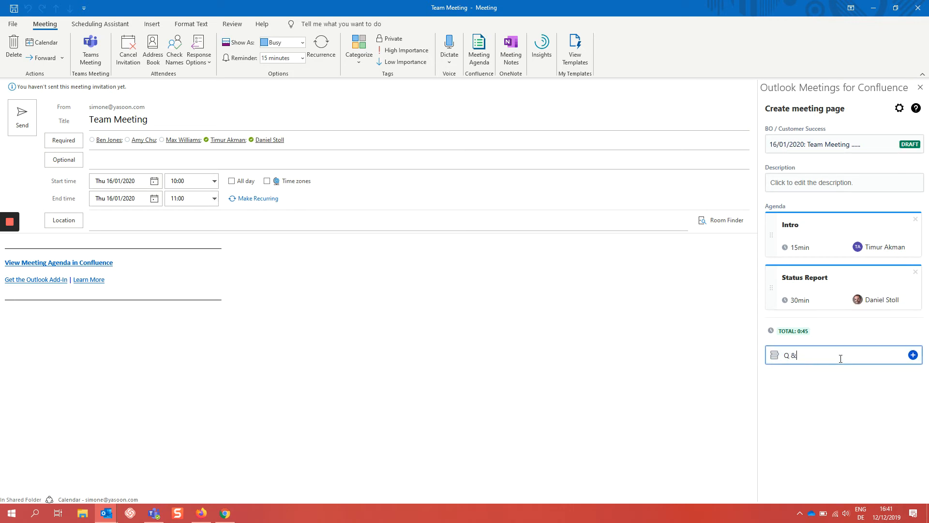
pyautogui.click(913, 354)
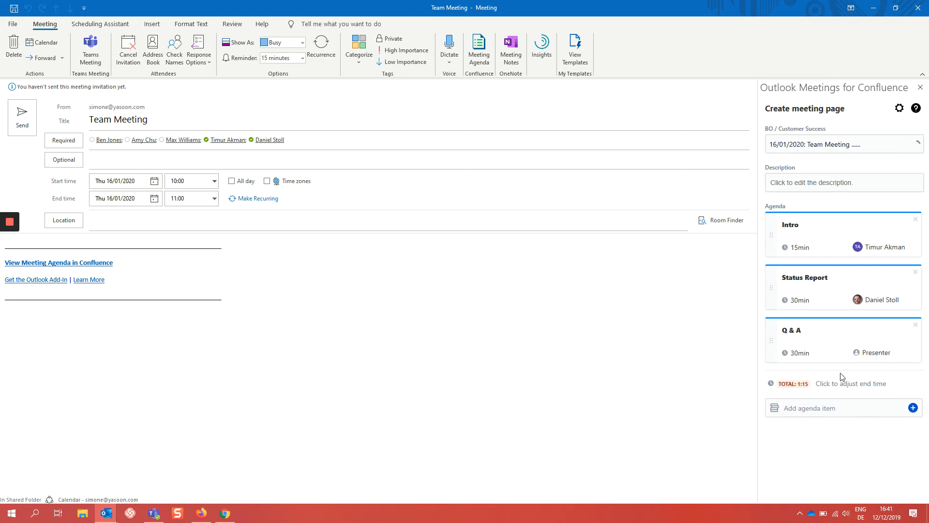
pyautogui.write('dan')
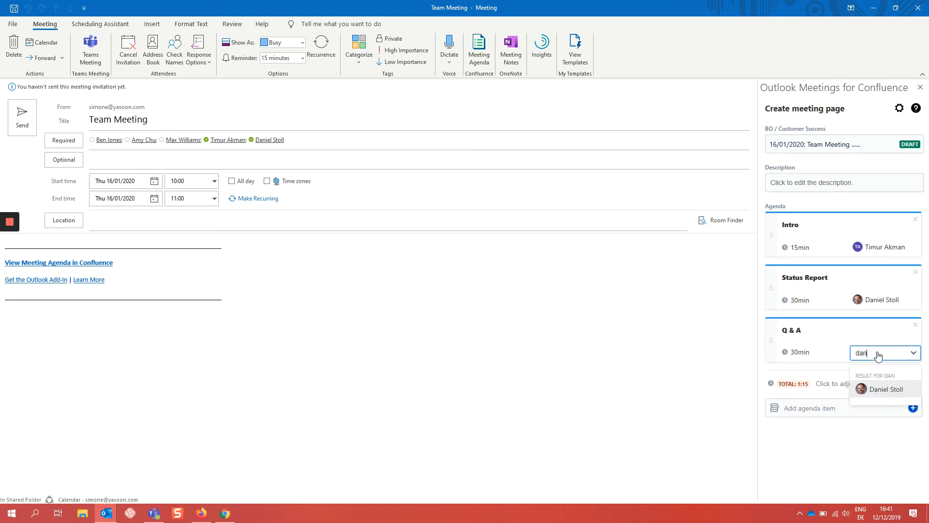
pyautogui.click(885, 389)
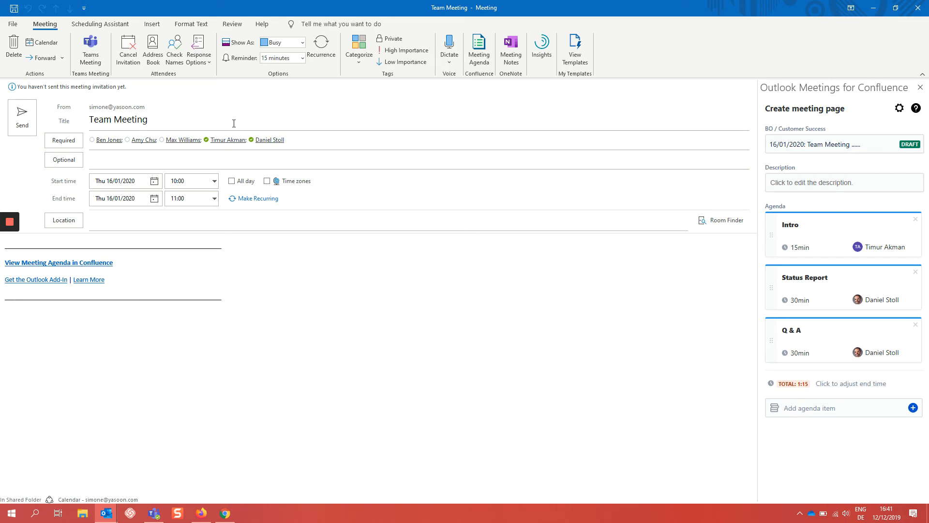
pyautogui.moveTo(331, 175)
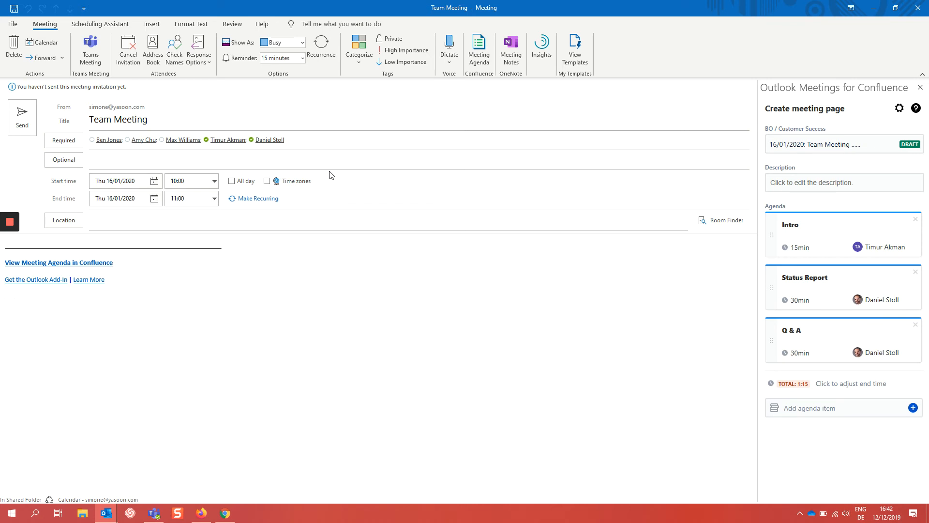
pyautogui.moveTo(792, 391)
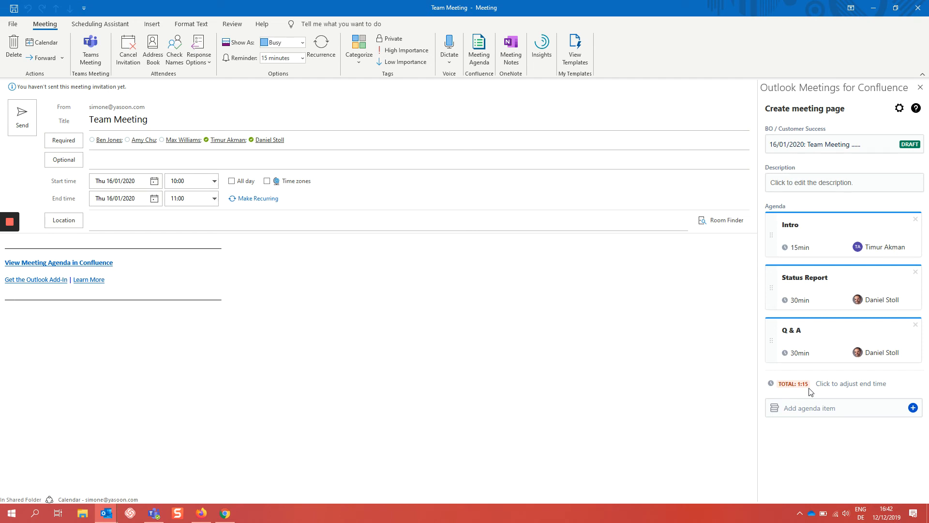
pyautogui.moveTo(851, 383)
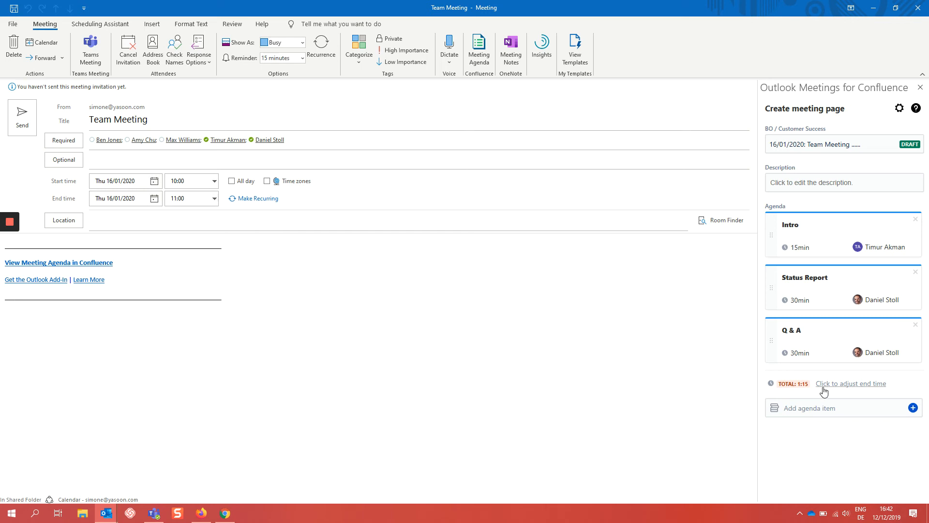
# Step: Extend the meeting end to 11:15 and set the location to MR-Mannheim
pyautogui.click(850, 383)
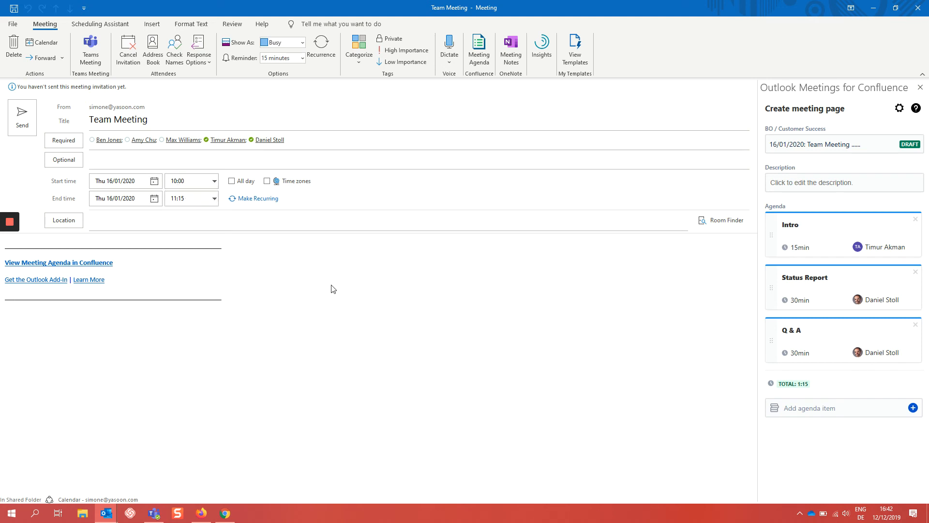
pyautogui.click(190, 220)
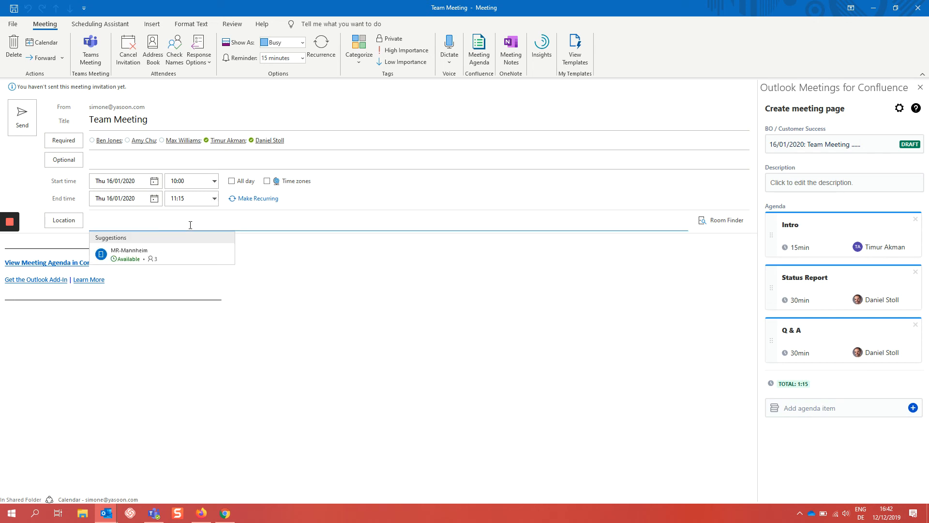
pyautogui.write('man')
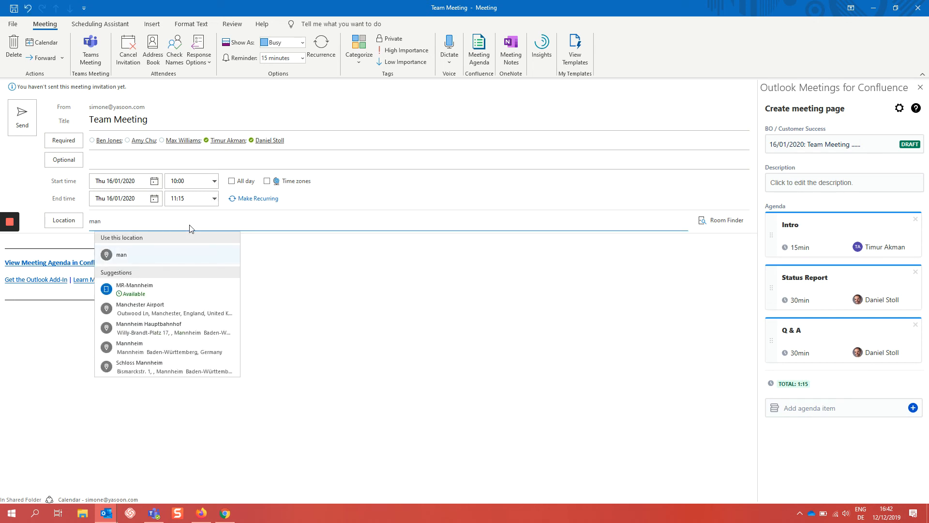
pyautogui.click(135, 288)
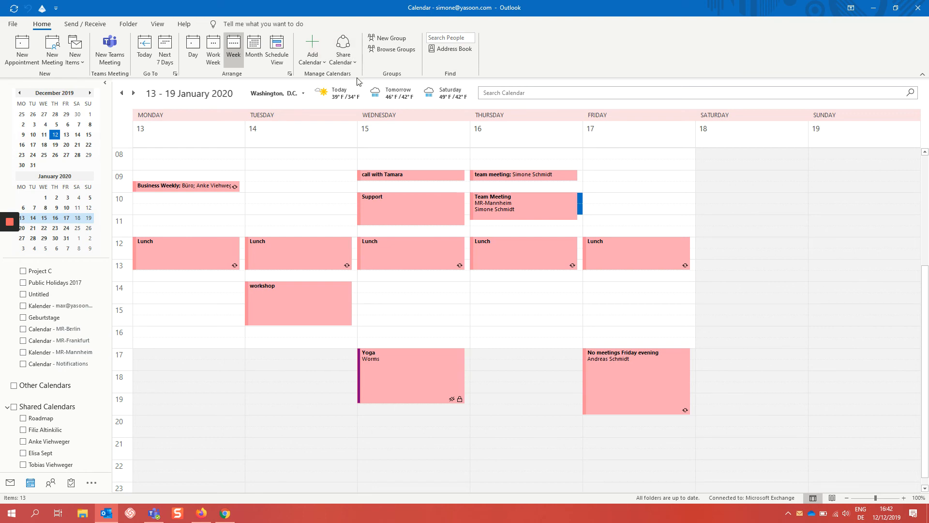
# Step: Reopen Team Meeting from the calendar and open its Confluence agenda page in the browser
pyautogui.doubleClick(523, 206)
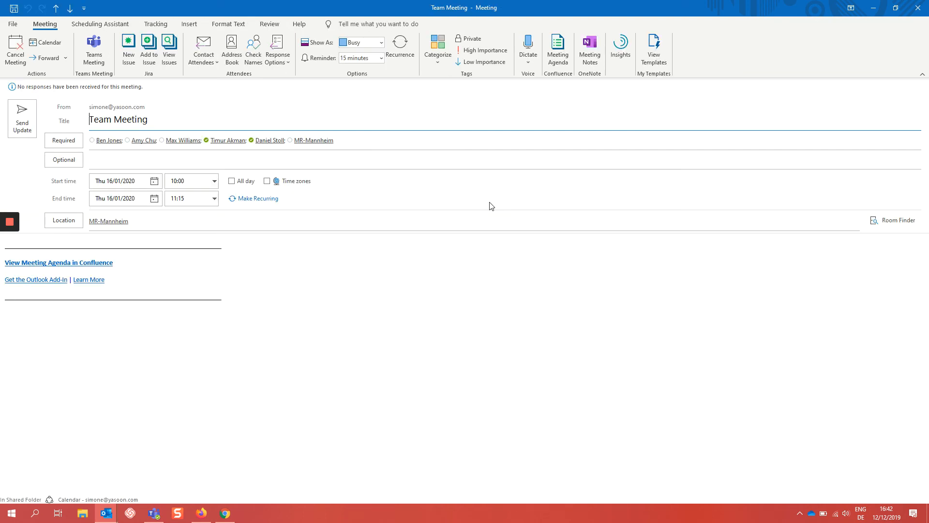
pyautogui.moveTo(58, 262)
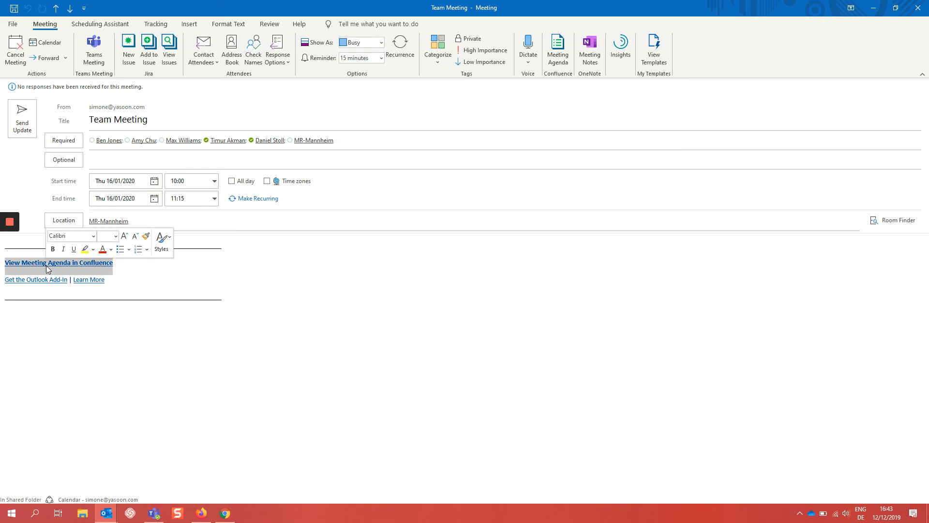
pyautogui.moveTo(41, 266)
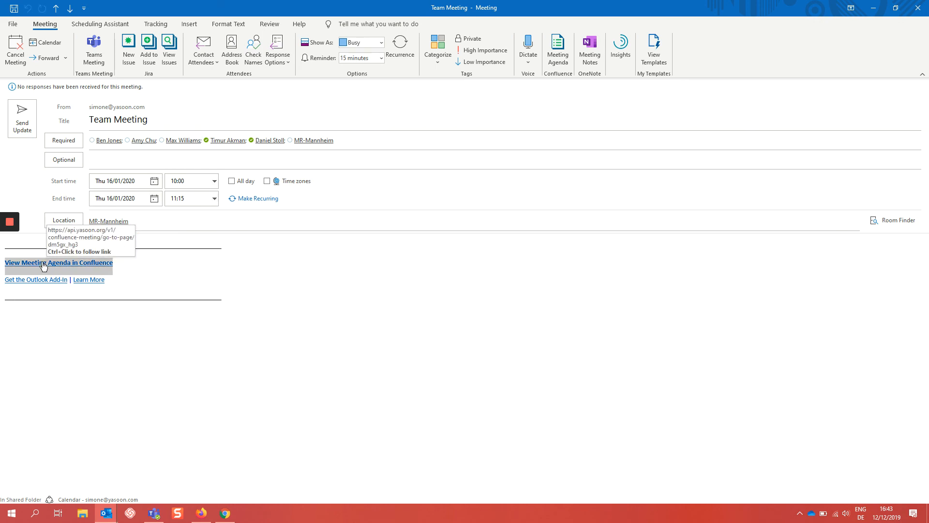
pyautogui.click(57, 262)
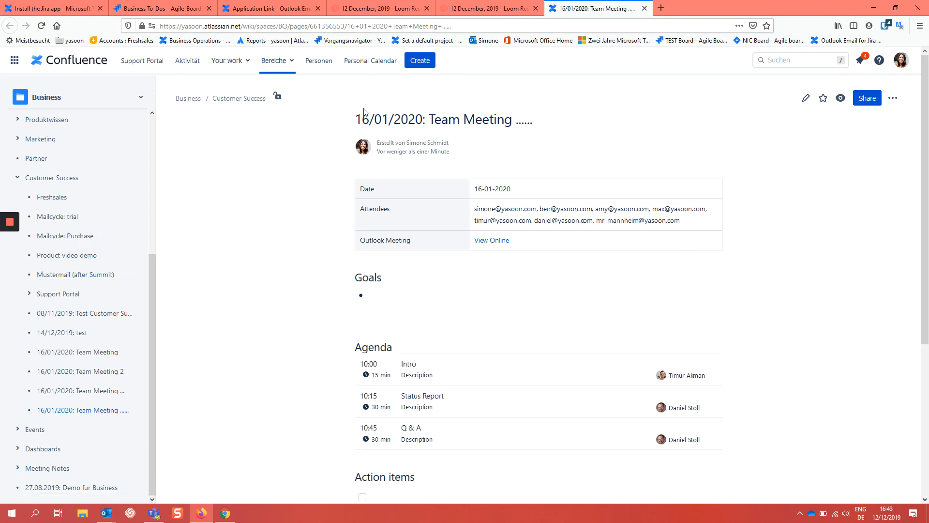
pyautogui.moveTo(478, 200)
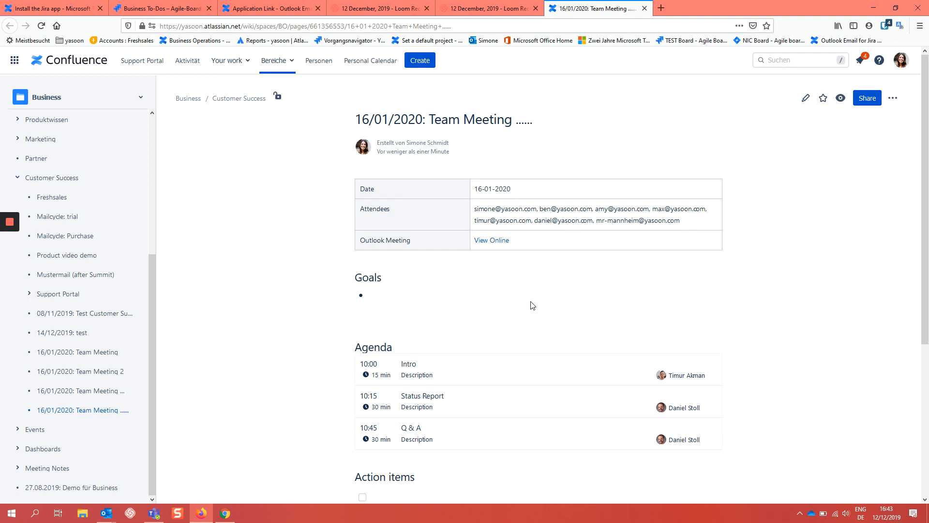
pyautogui.scroll(-3)
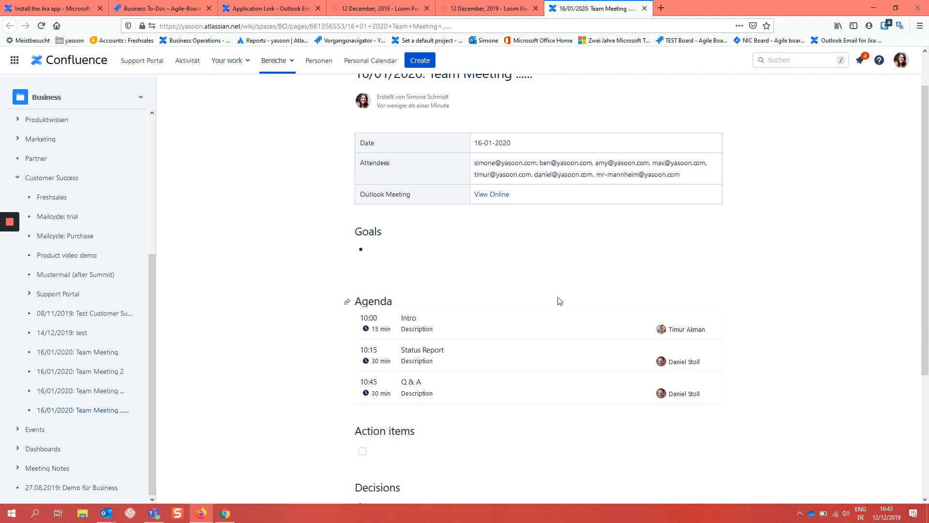
pyautogui.scroll(-3)
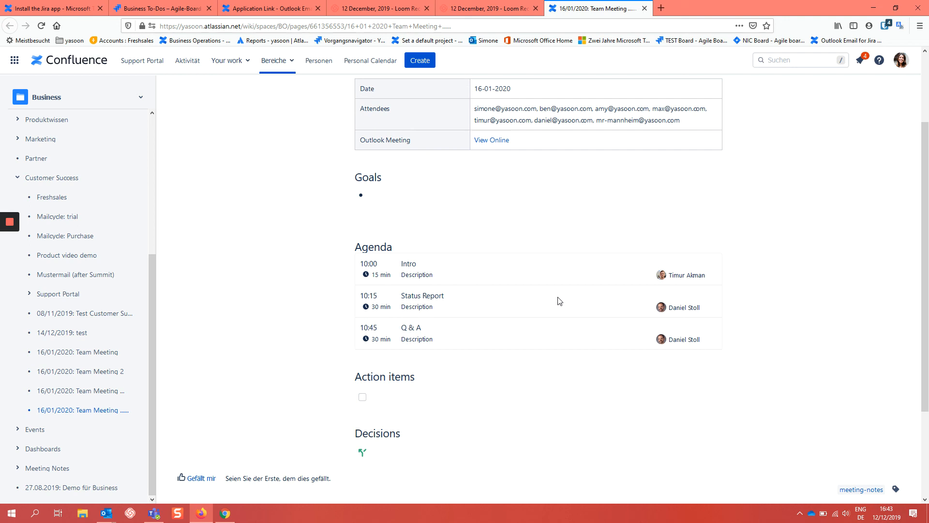
pyautogui.moveTo(519, 215)
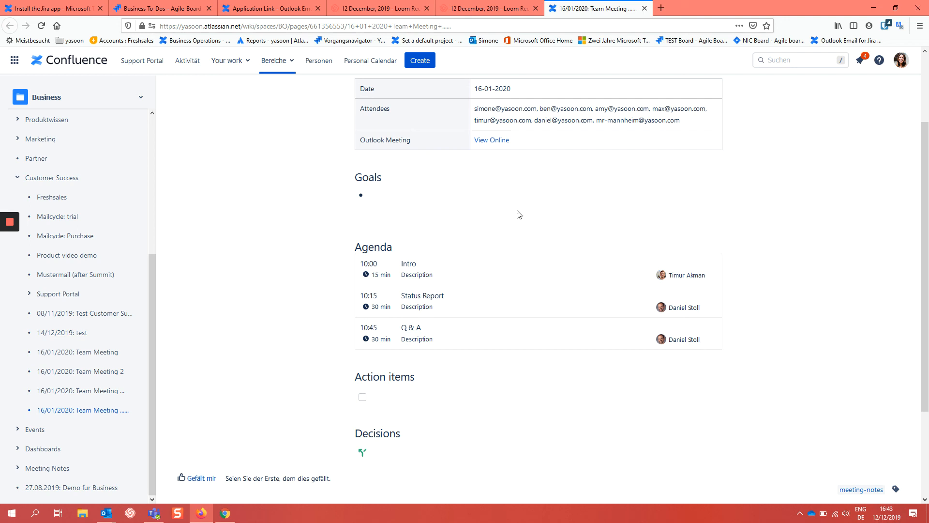